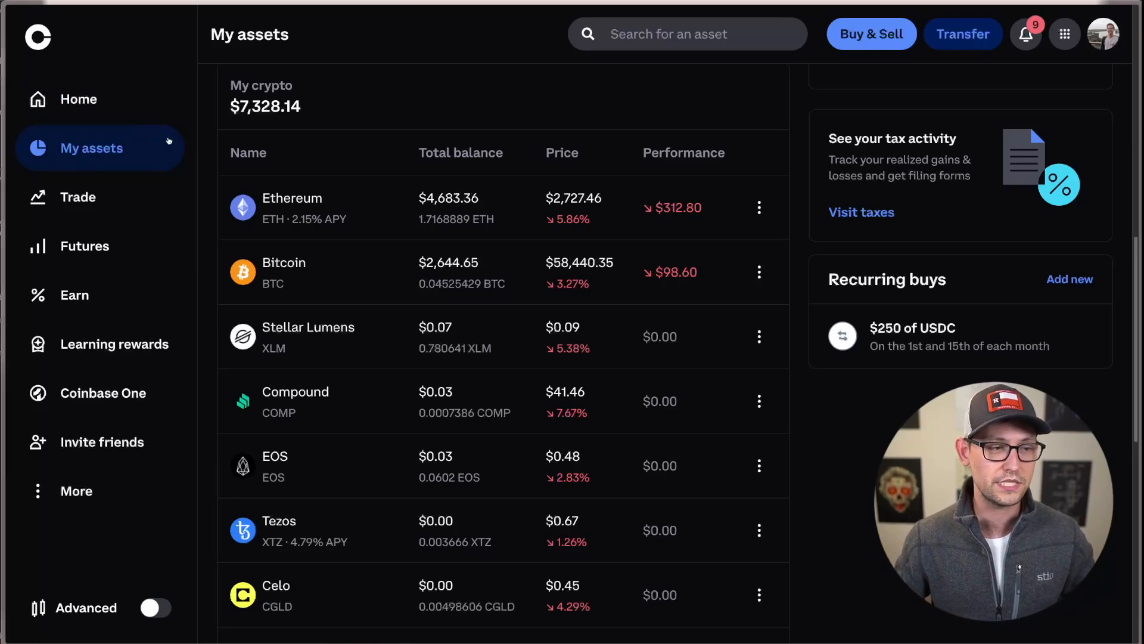
mouse_move(357, 238)
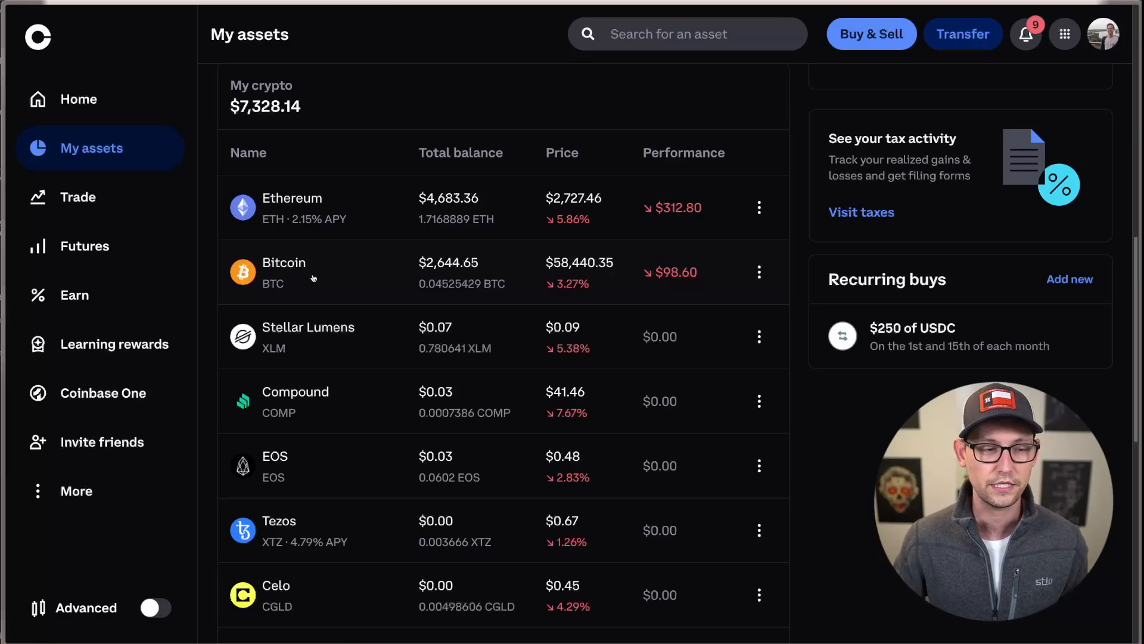
Step: View the Bitcoin asset page and its balances across primary, vault and Swing Trading
click(284, 271)
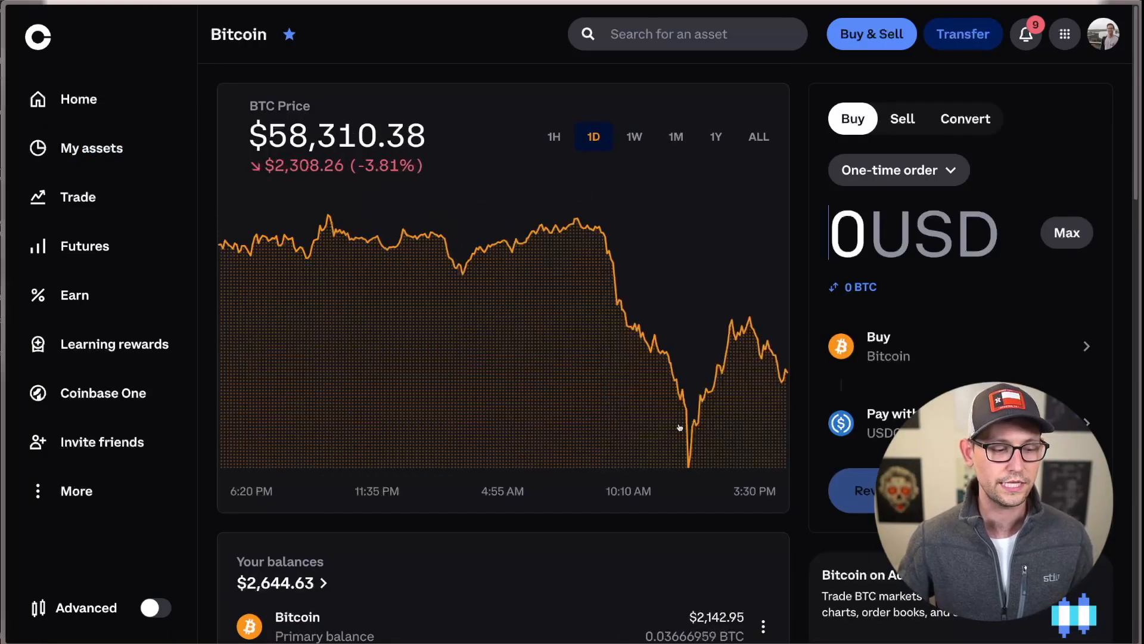
scroll(down, 3)
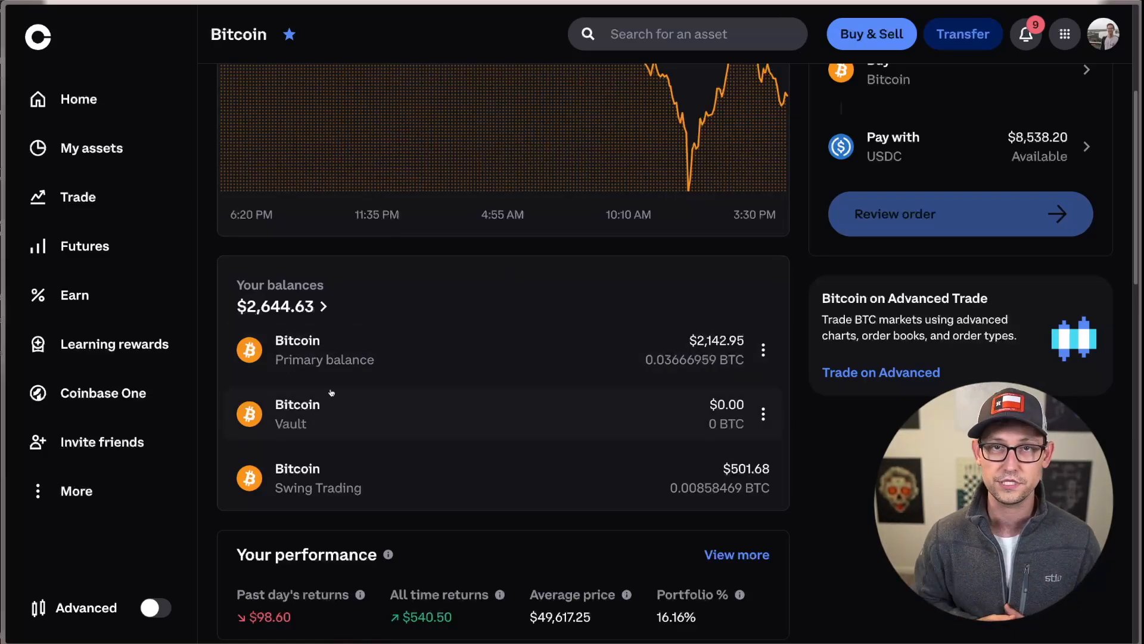
mouse_move(318, 487)
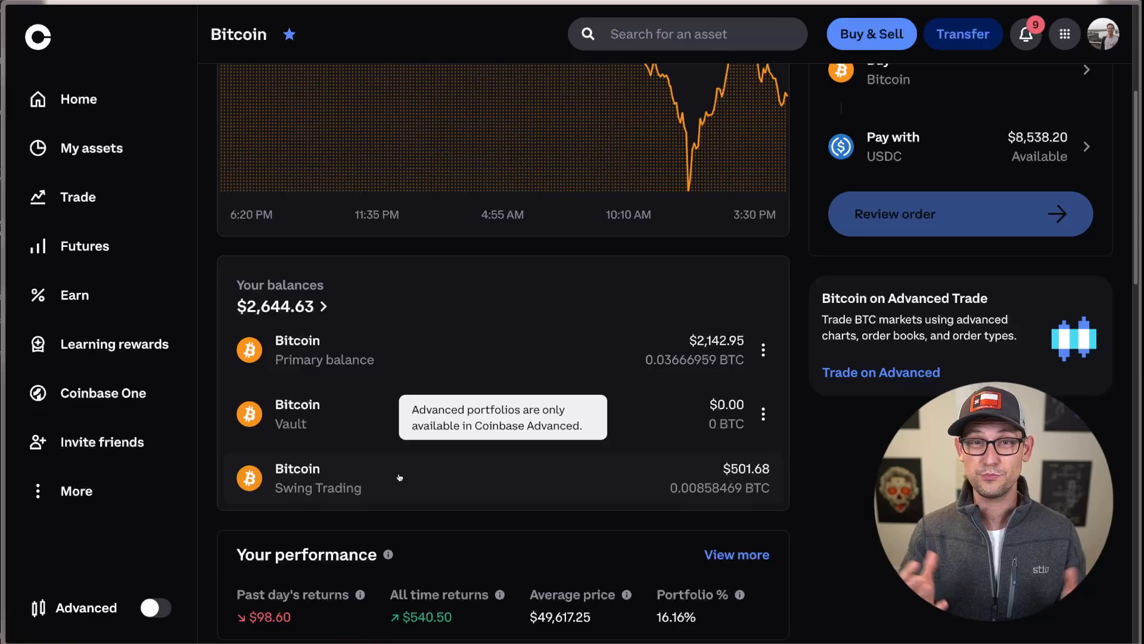
mouse_move(110, 623)
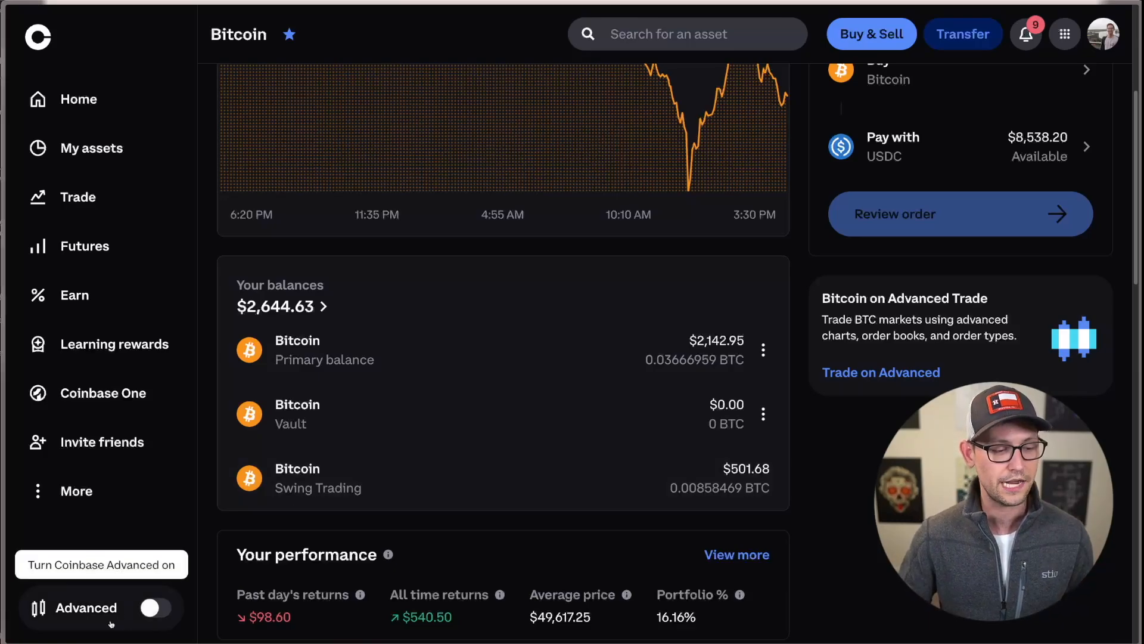
Step: Switch on Coinbase Advanced and show the portfolio overview with Default, Swing Trading and Fear and Greed
click(153, 606)
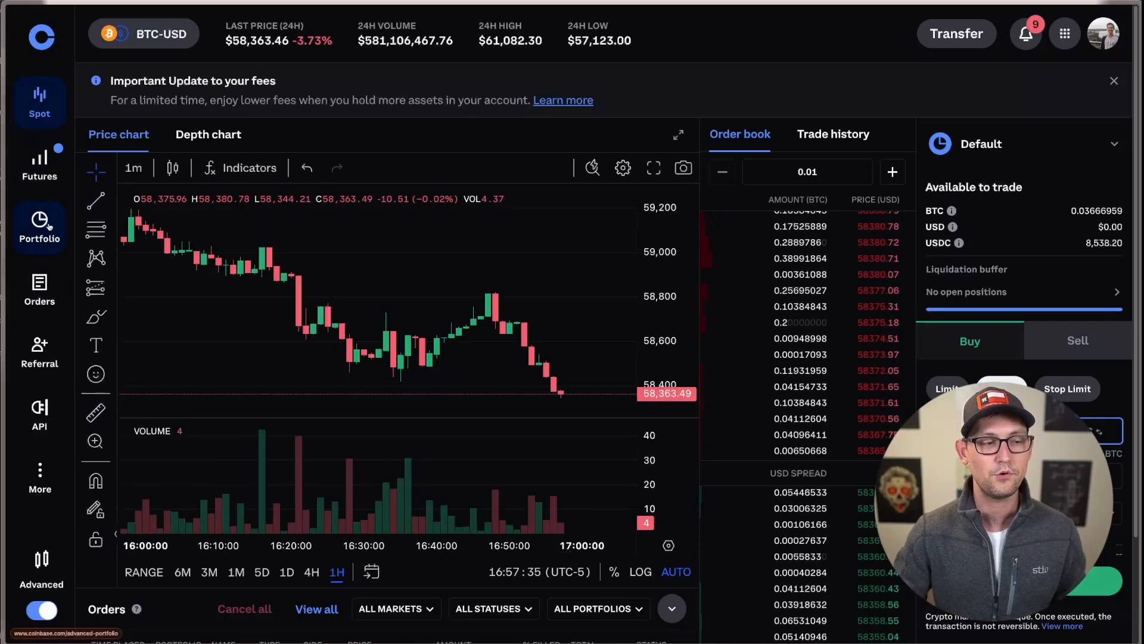
click(40, 228)
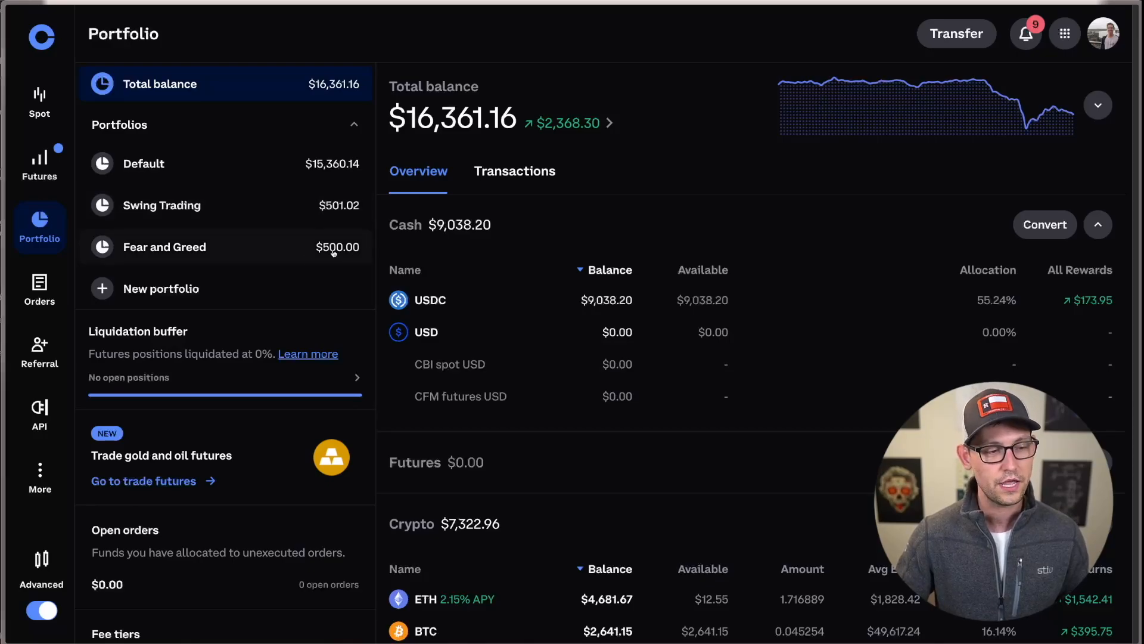
mouse_move(168, 289)
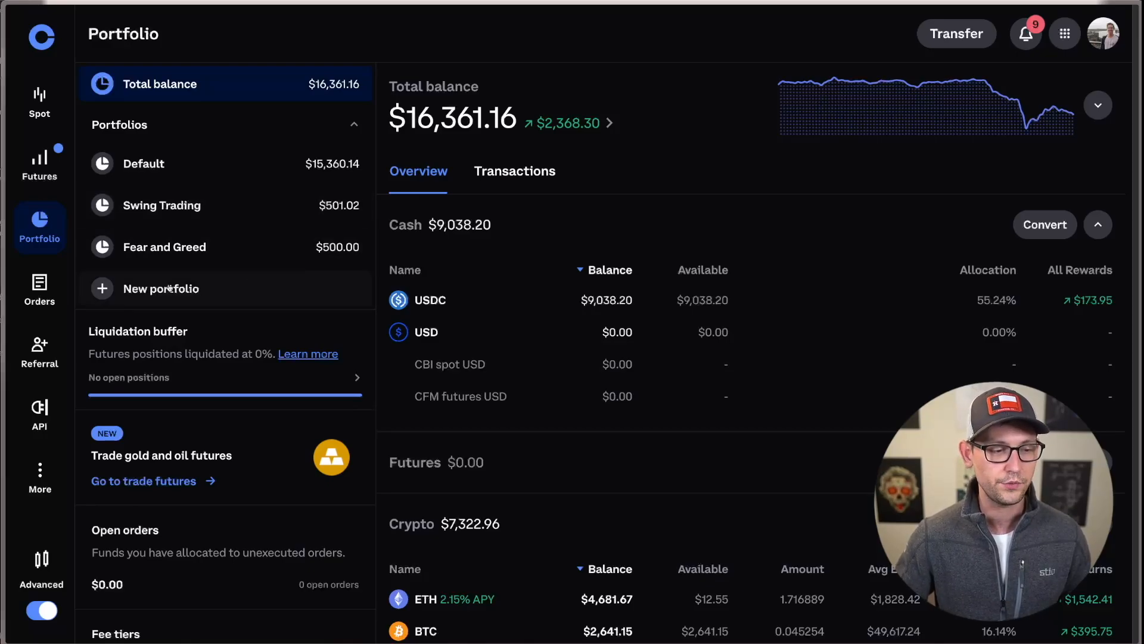
Step: Create a new portfolio named 'Alphasquared DCA', shown with a $0.00 balance
click(161, 288)
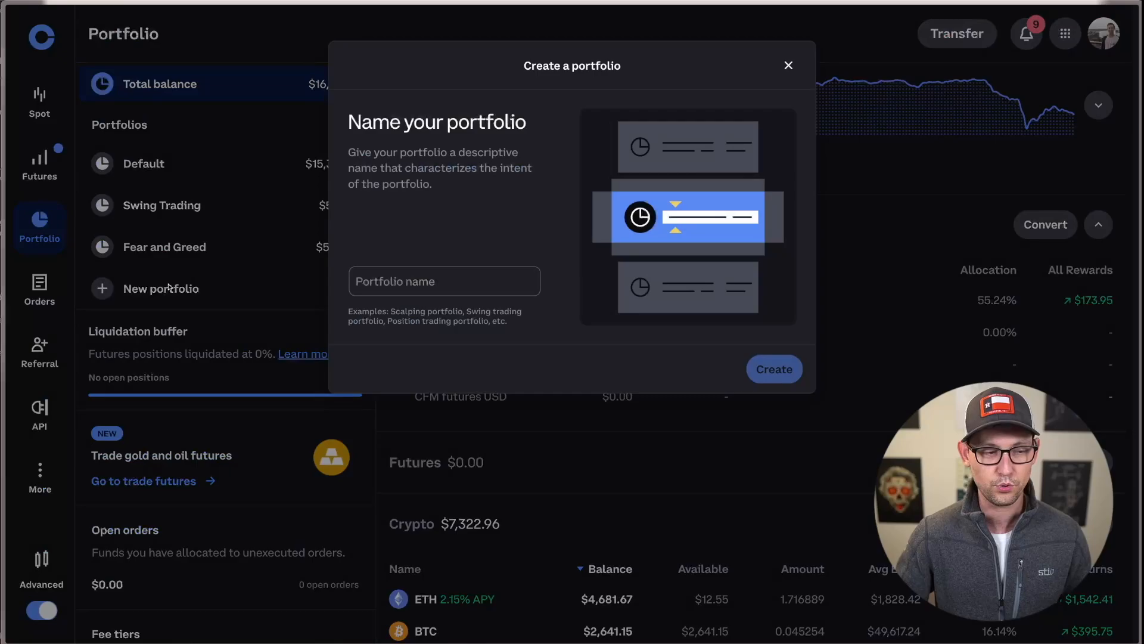
click(443, 281)
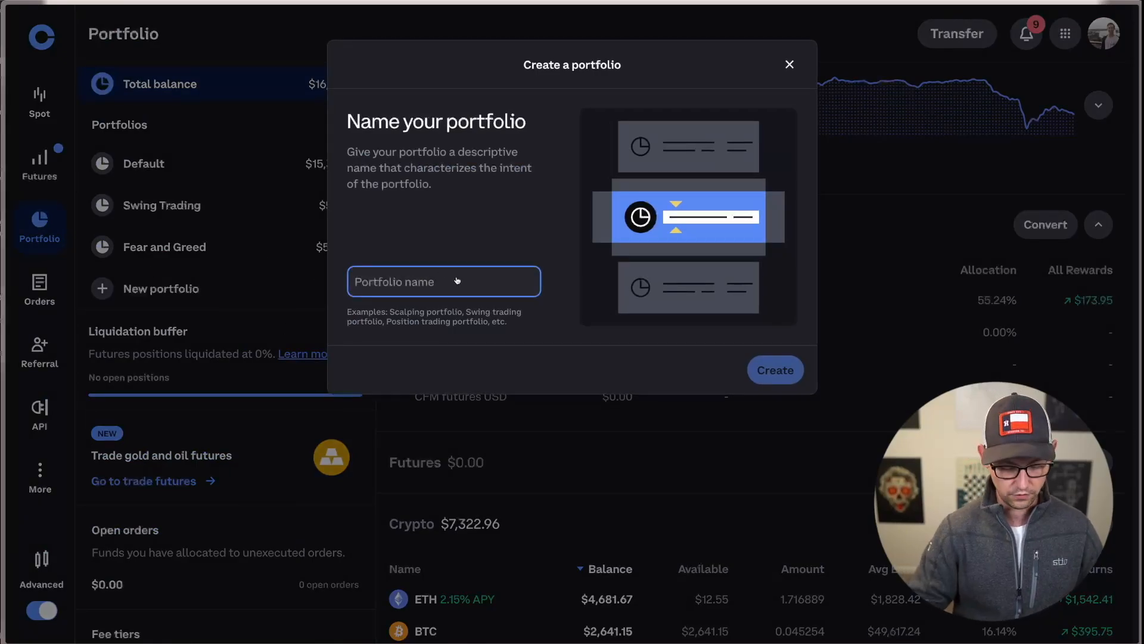
text(Alphasquared DCA)
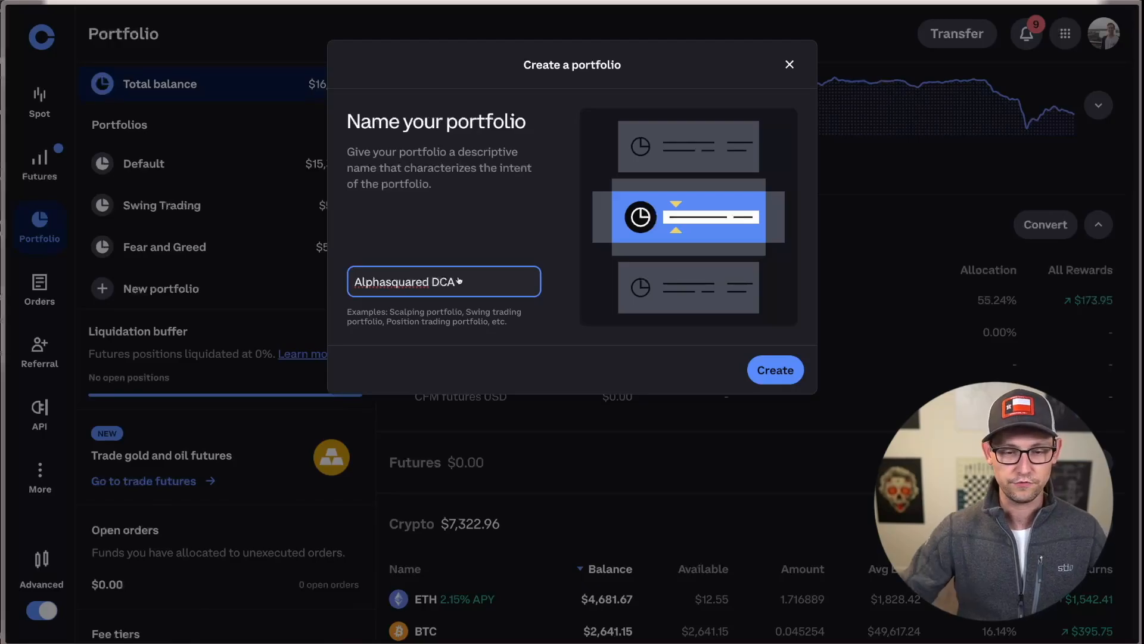
click(775, 369)
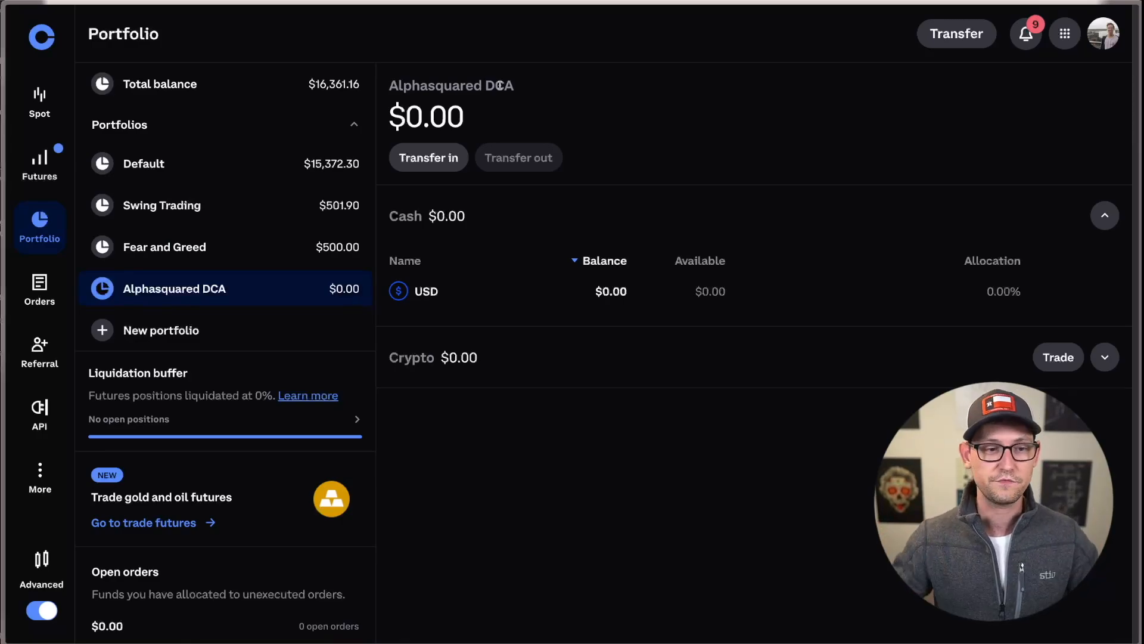
double_click(452, 86)
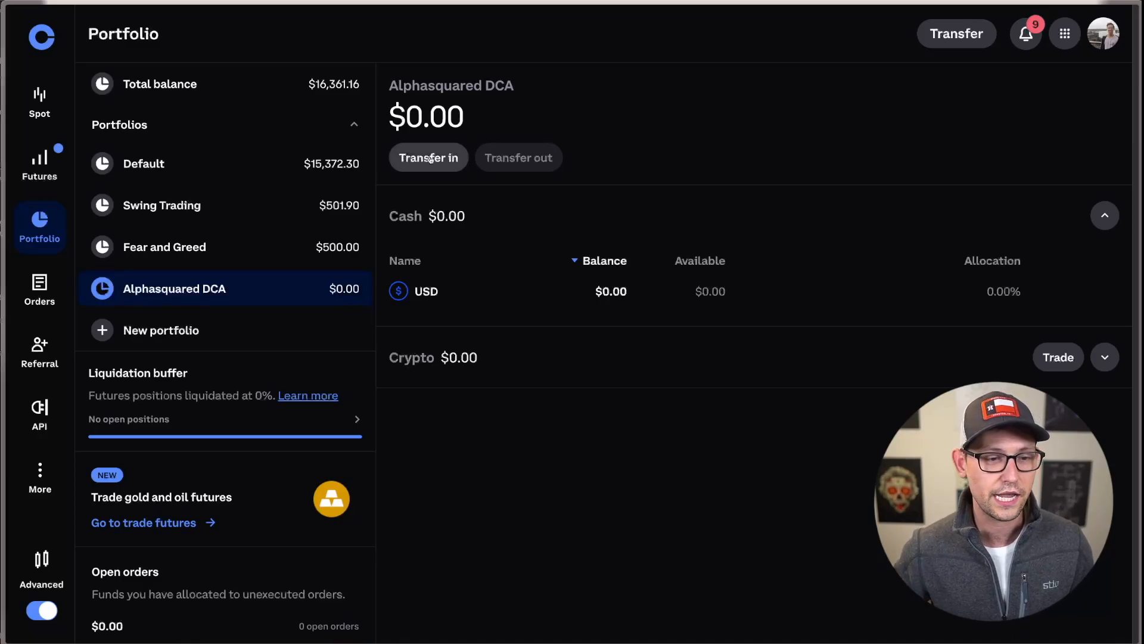
Step: Transfer 500 USDC from the Default portfolio into Alphasquared DCA and dismiss the confirmation
click(427, 157)
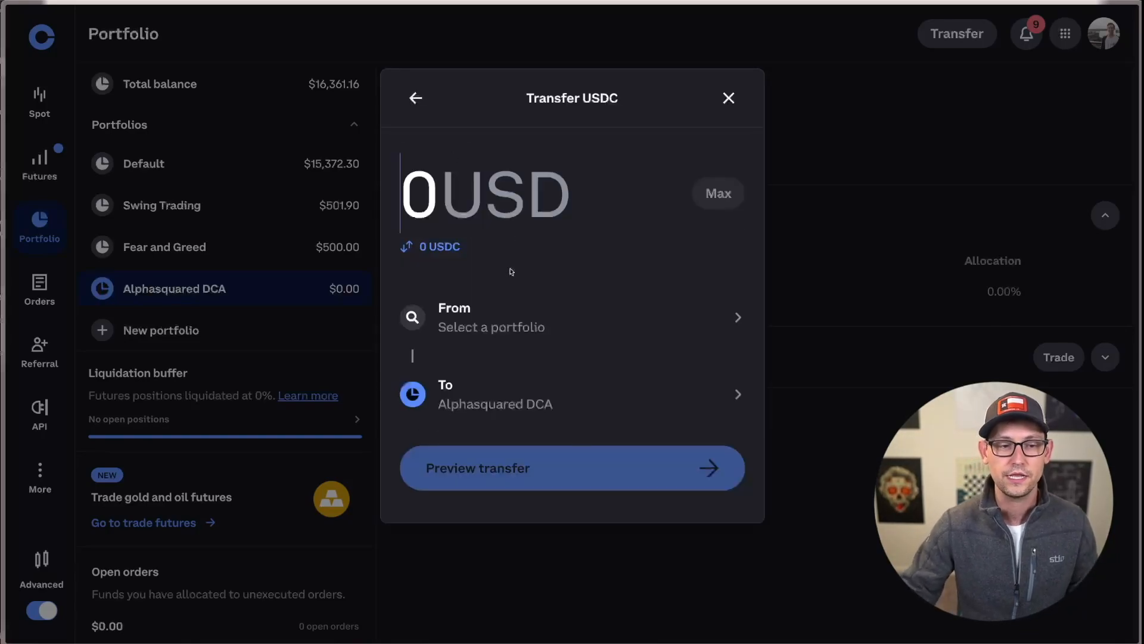
text(500)
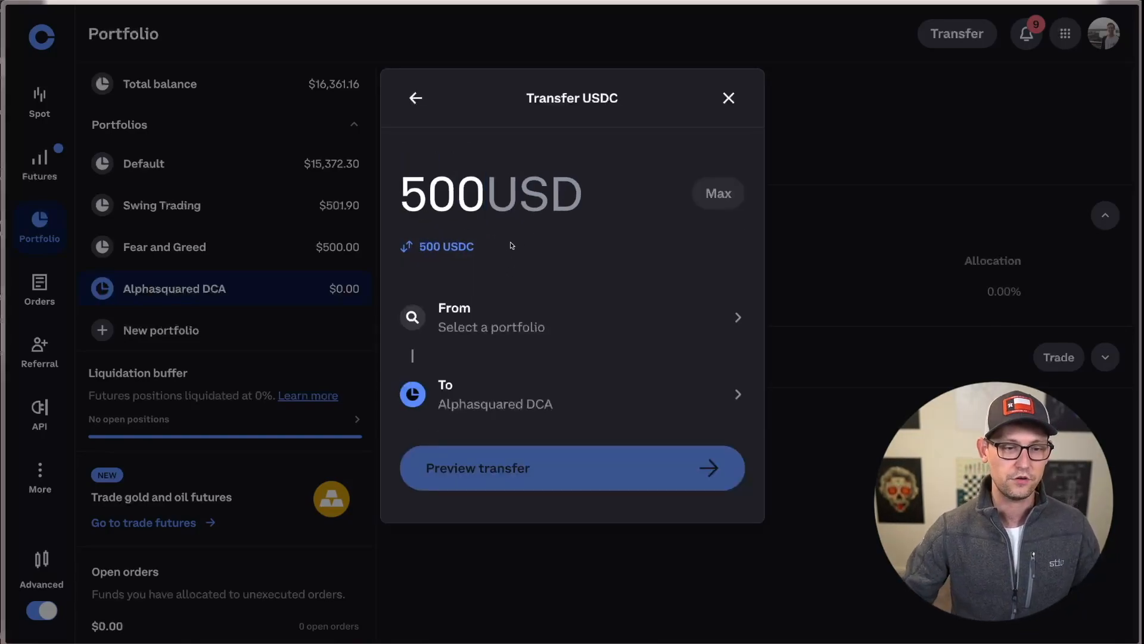
click(571, 317)
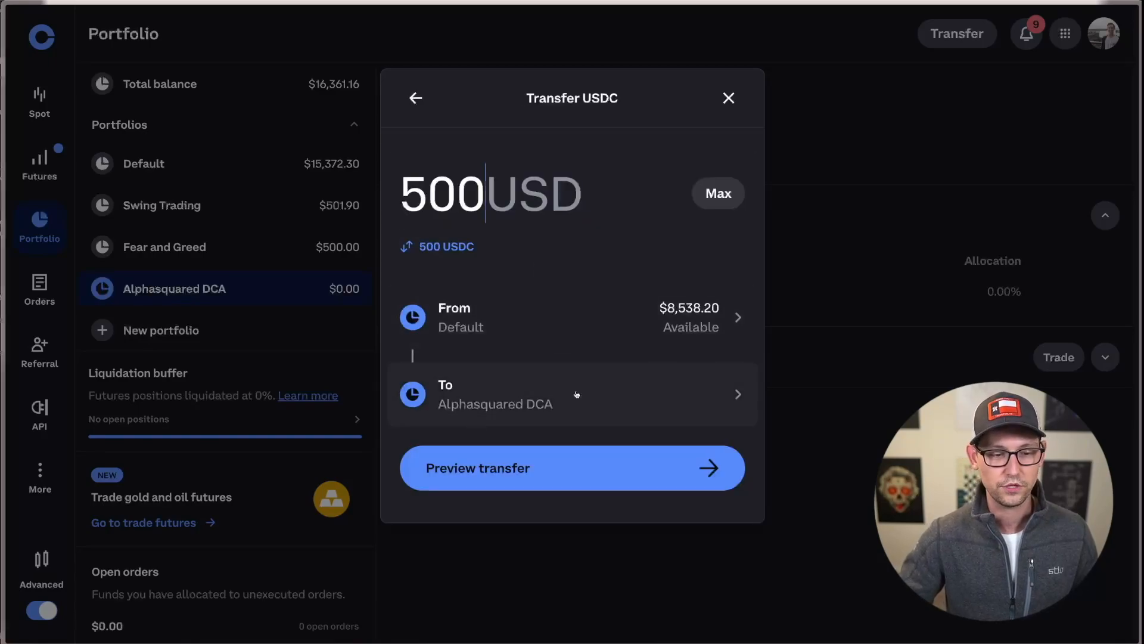
click(572, 467)
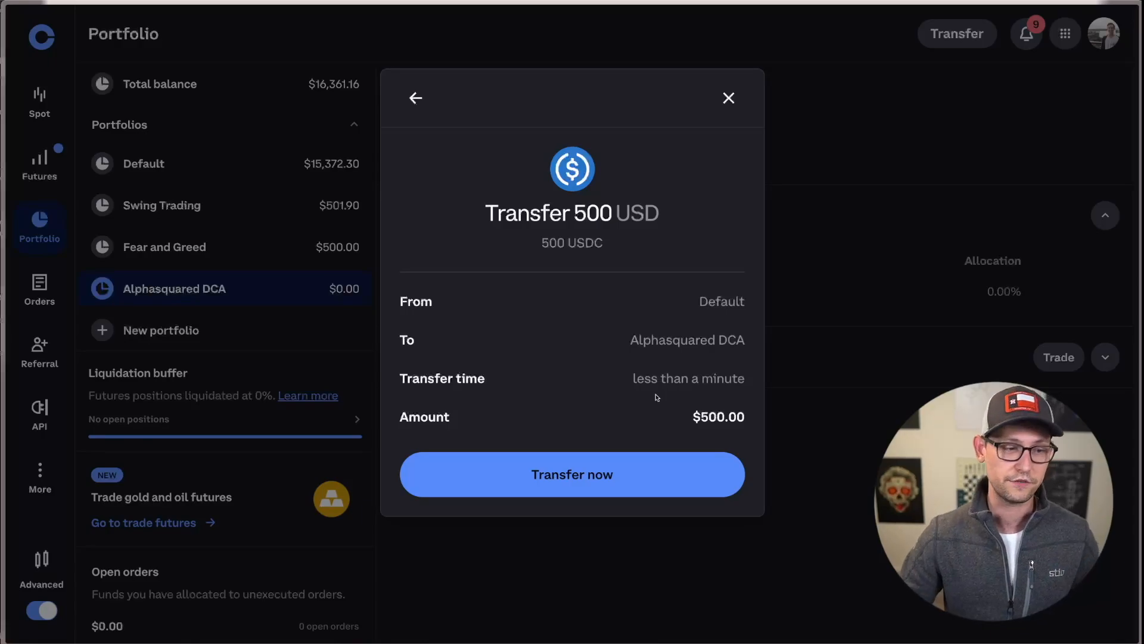
click(572, 473)
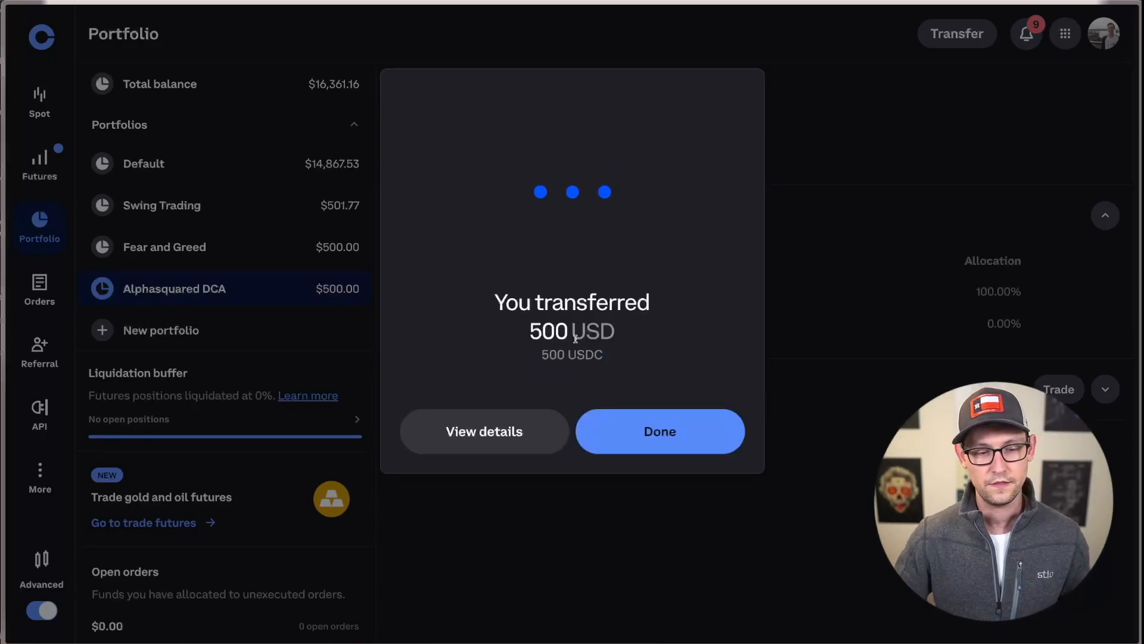
click(658, 430)
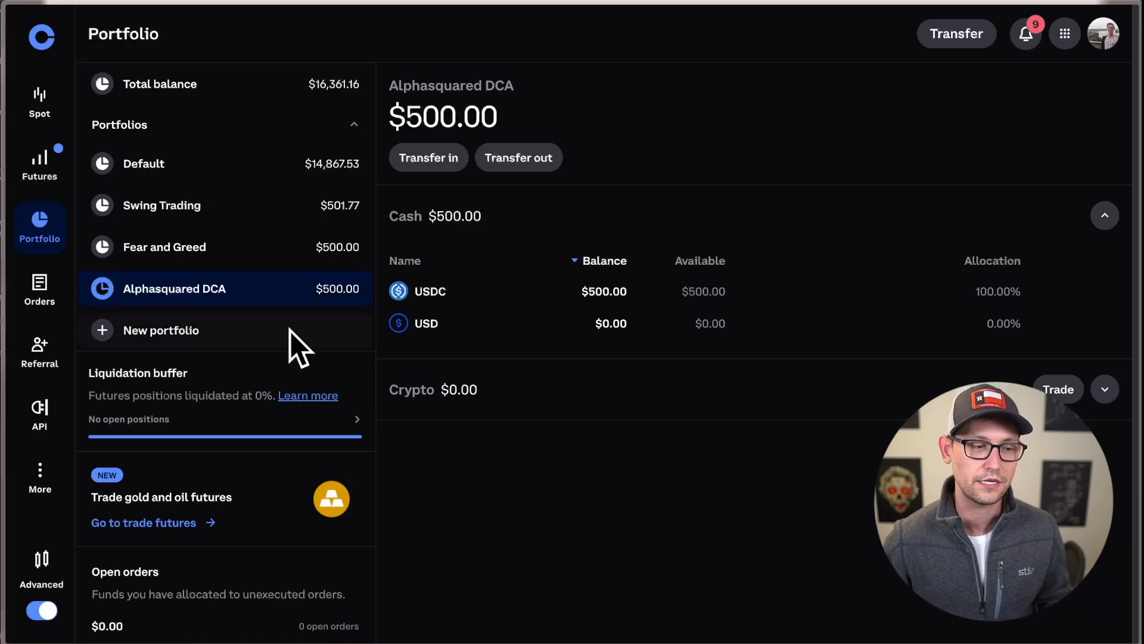
mouse_move(512, 251)
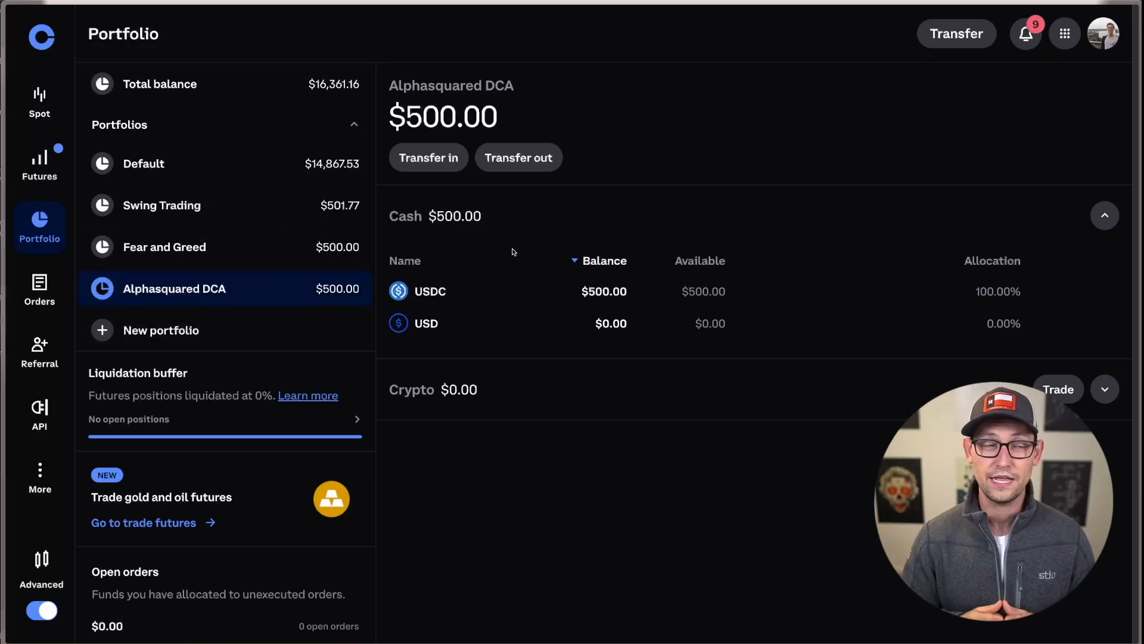
mouse_move(87, 357)
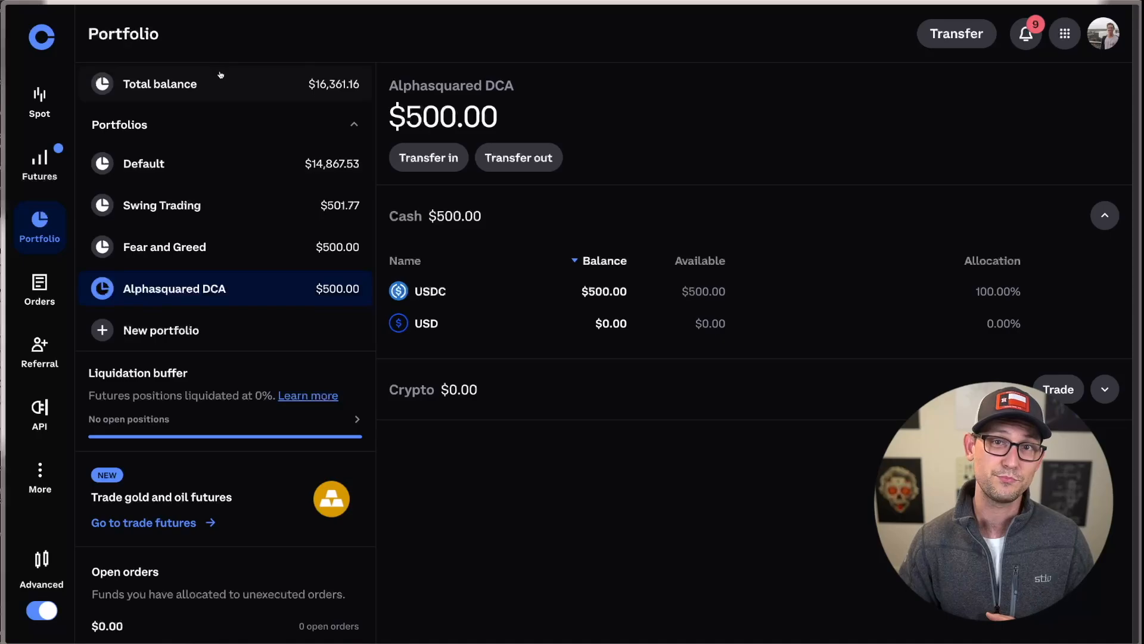
Step: Check the Deposit cash option, close it, and head to the Swing Trading portfolio
click(956, 33)
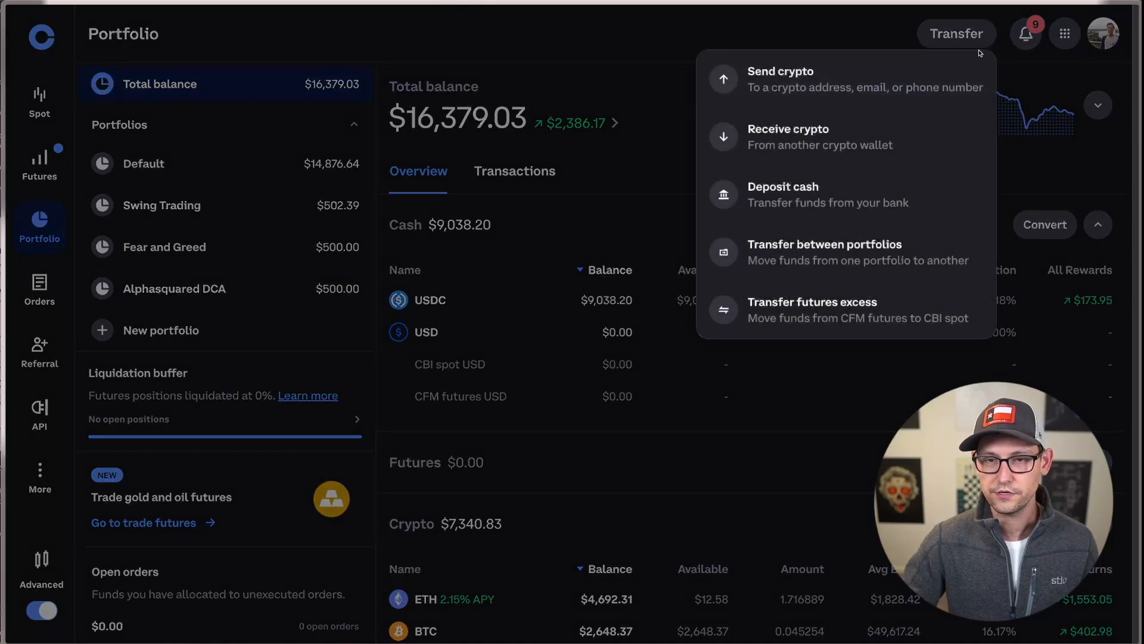
mouse_move(832, 195)
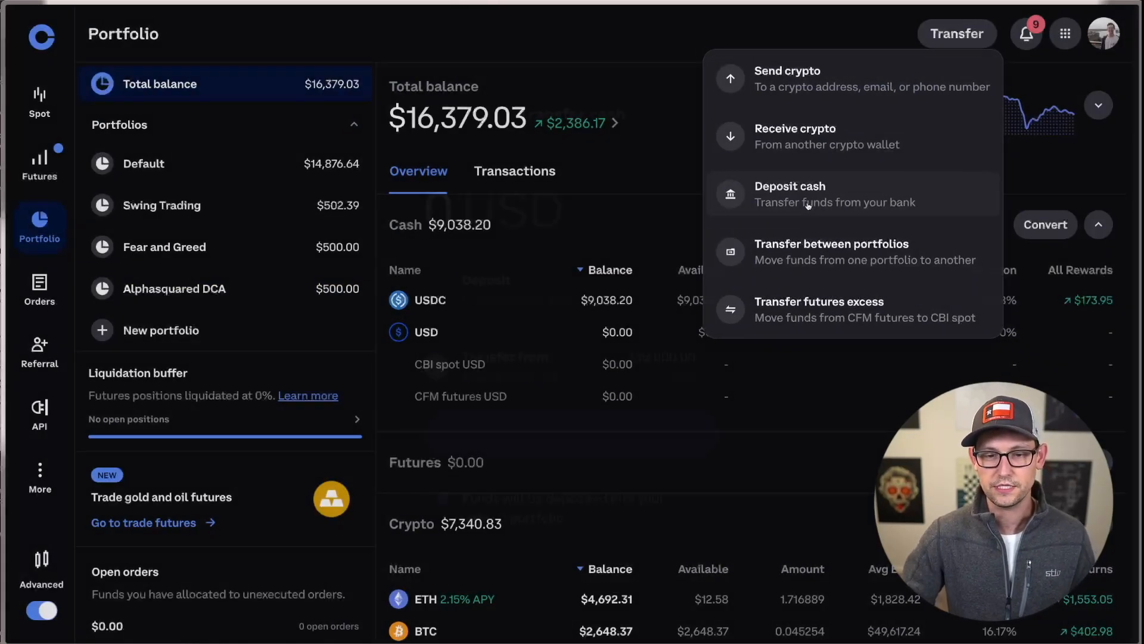
click(789, 194)
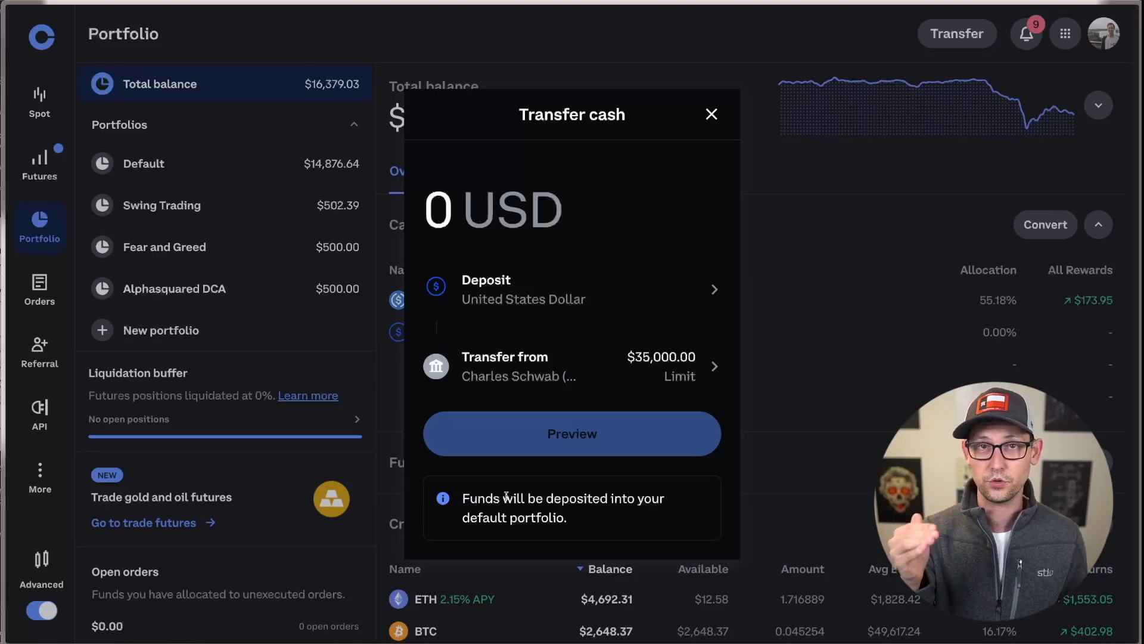
click(710, 114)
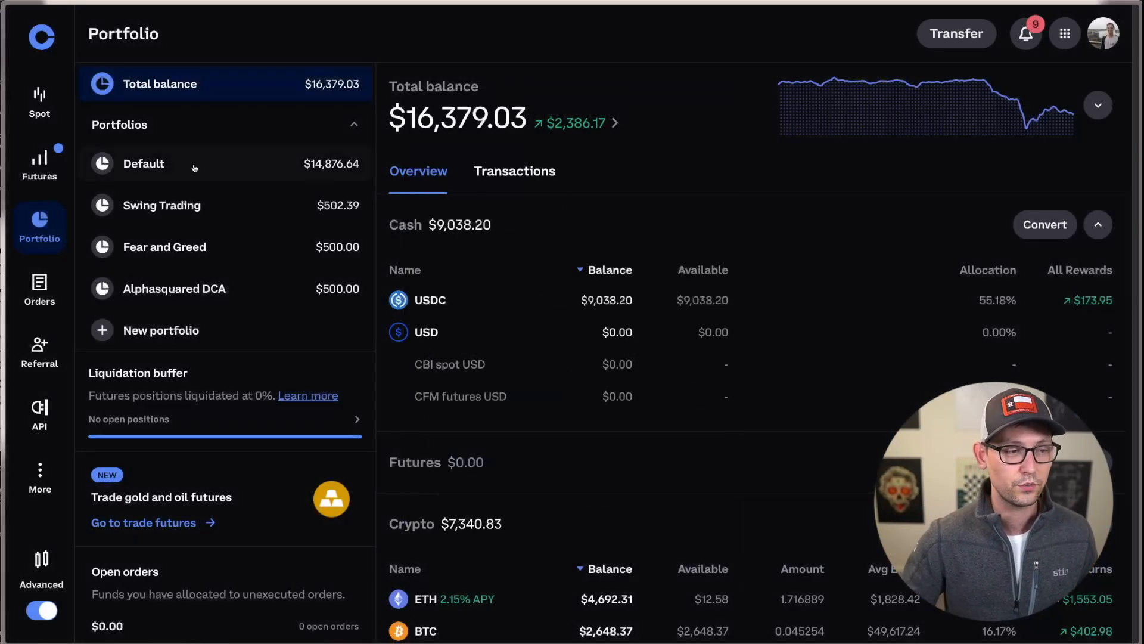
click(161, 205)
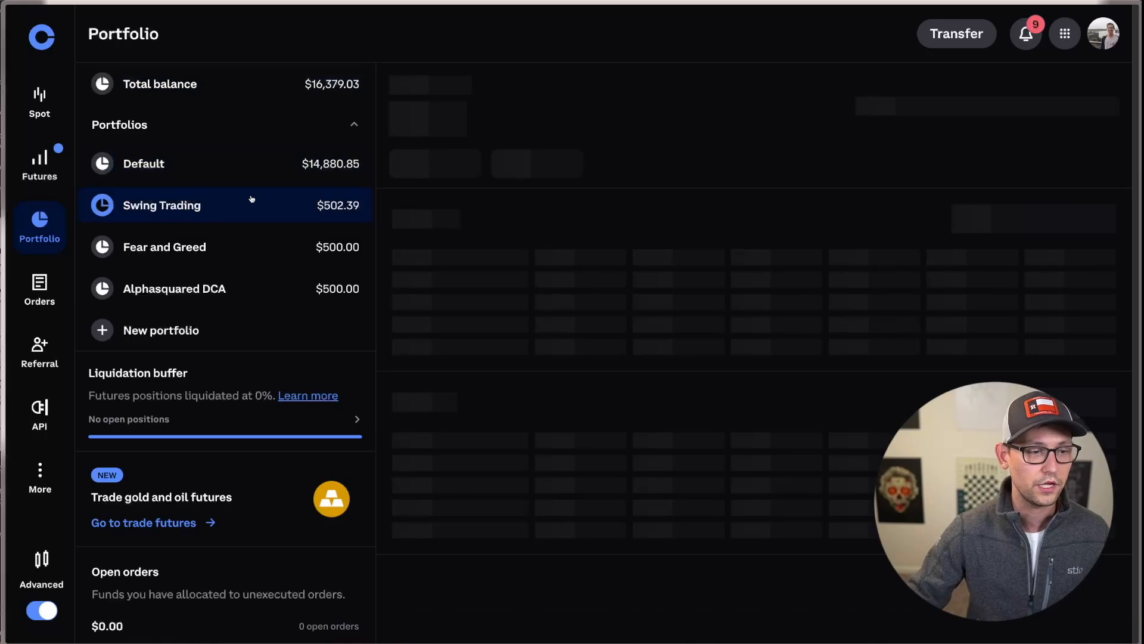
Step: Reach the Move Portfolio Funds endpoint reference in the Advanced Trade API docs
click(161, 205)
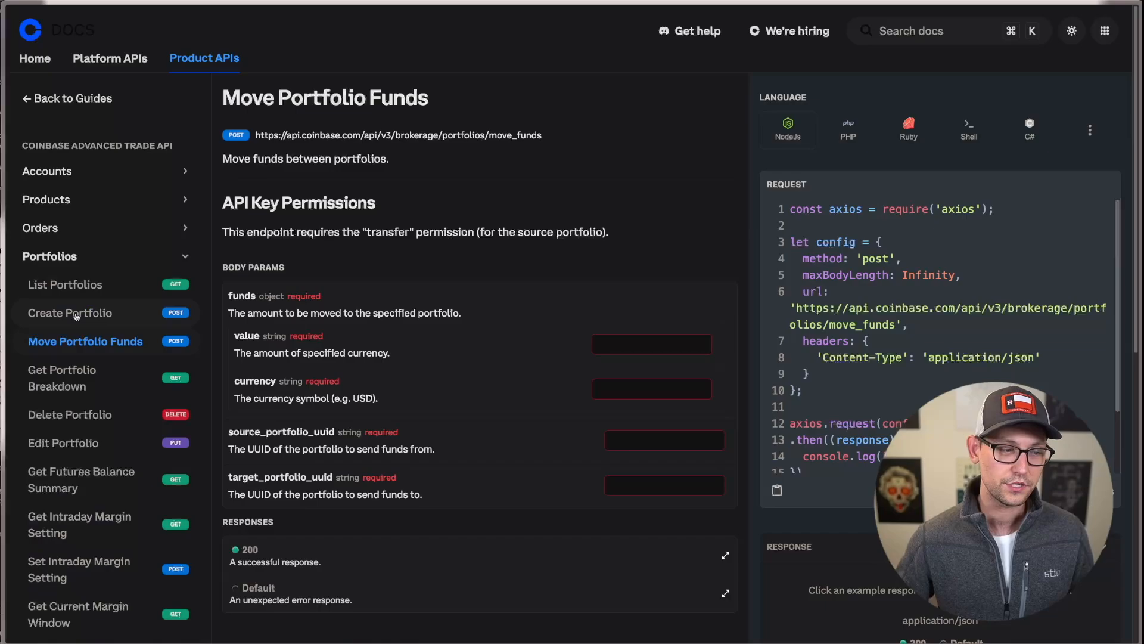
Step: Browse the Create Portfolio, Move Portfolio Funds, Get Portfolio Breakdown and Delete Portfolio endpoint references
click(70, 312)
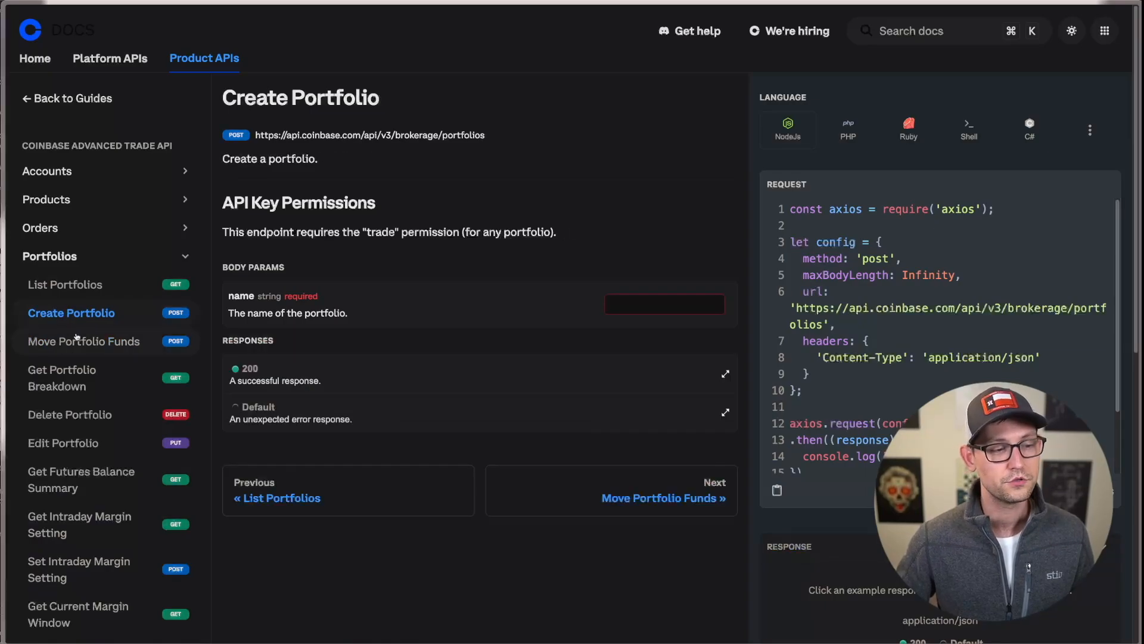
click(83, 341)
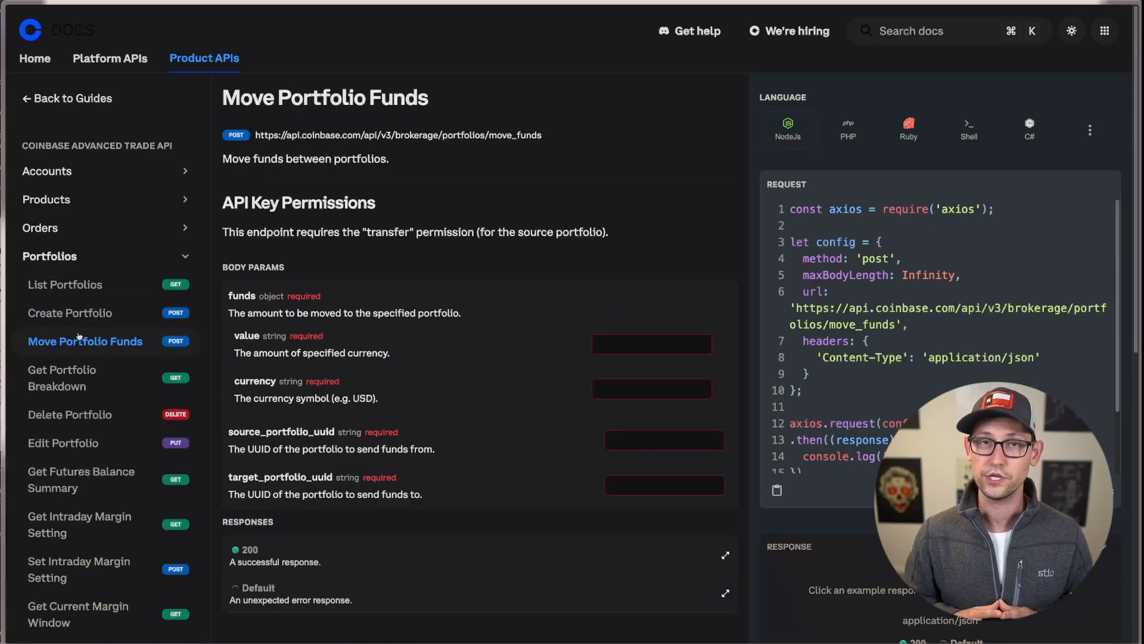
click(61, 378)
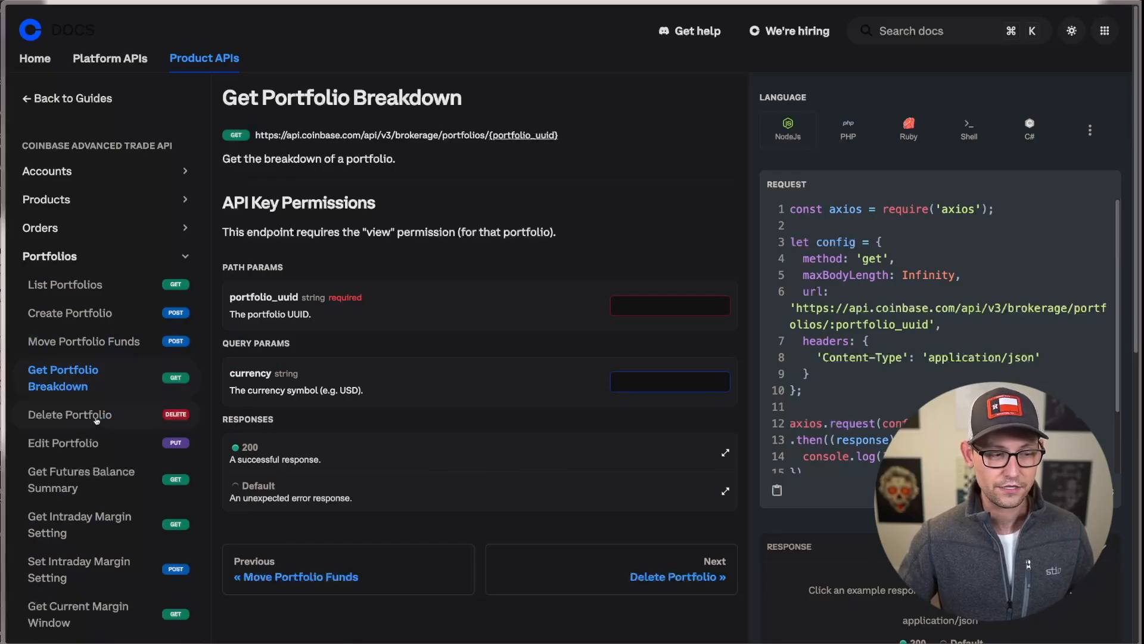
click(69, 413)
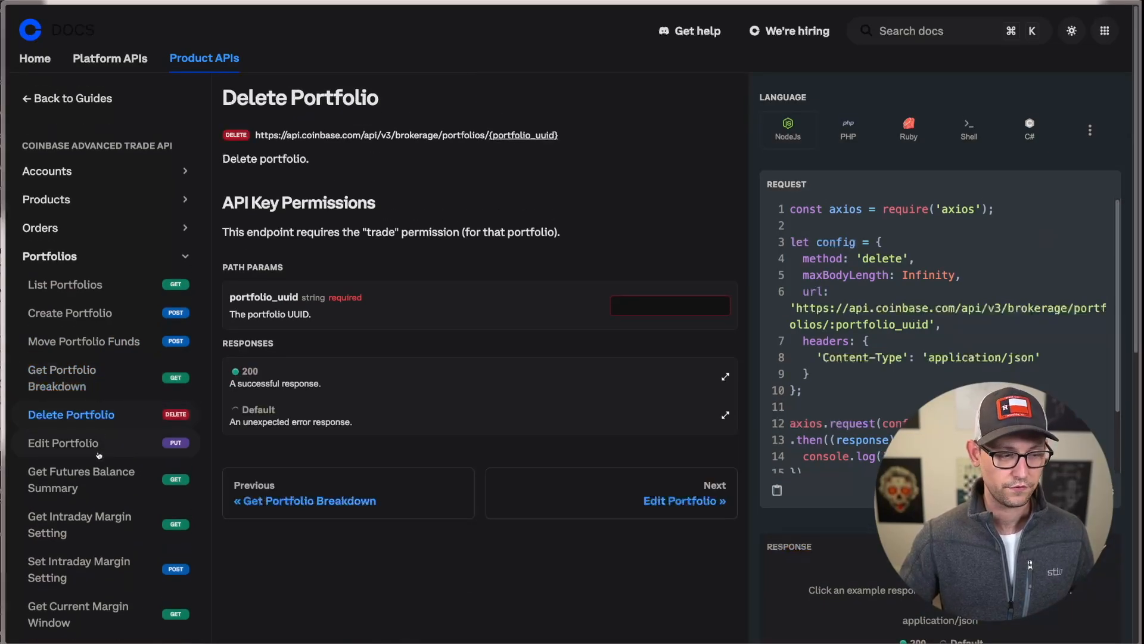
scroll(down, 3)
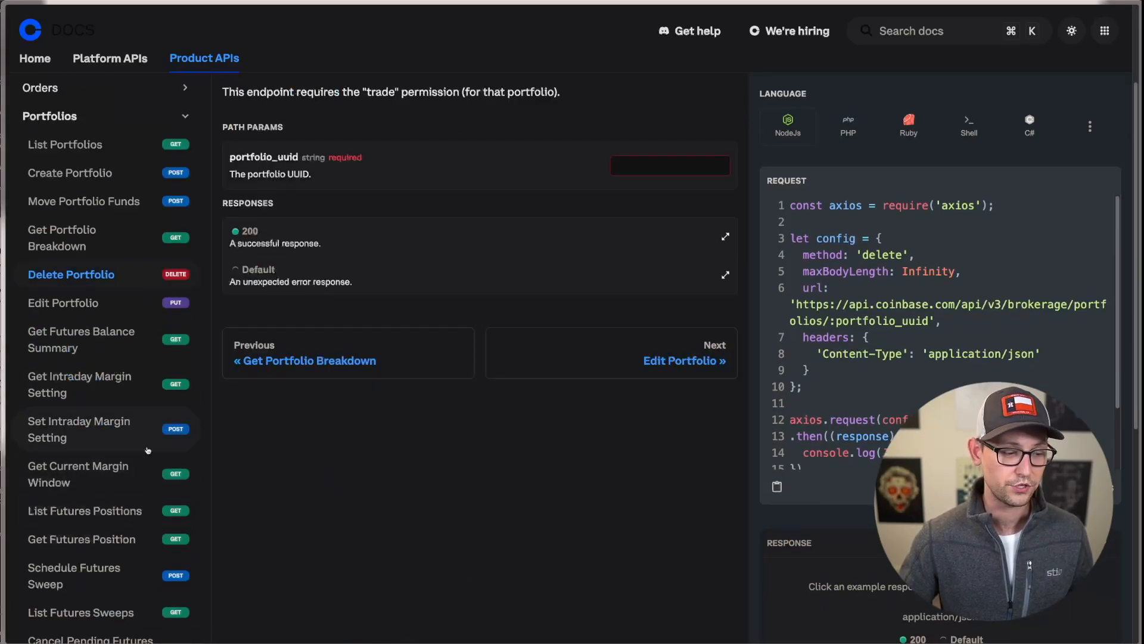
scroll(down, 3)
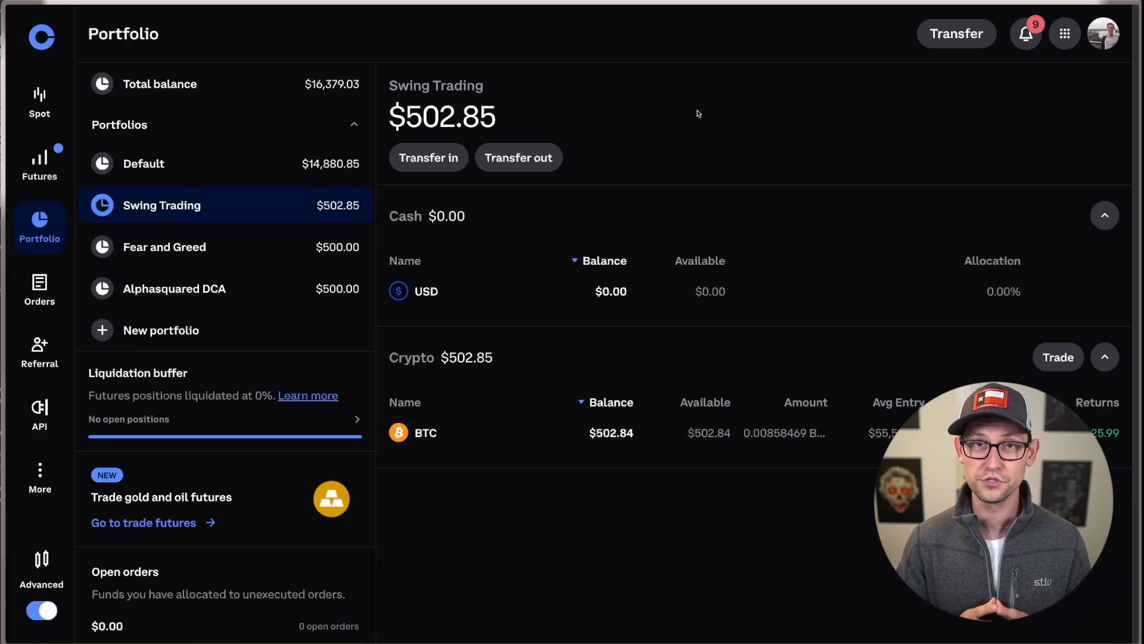
mouse_move(565, 141)
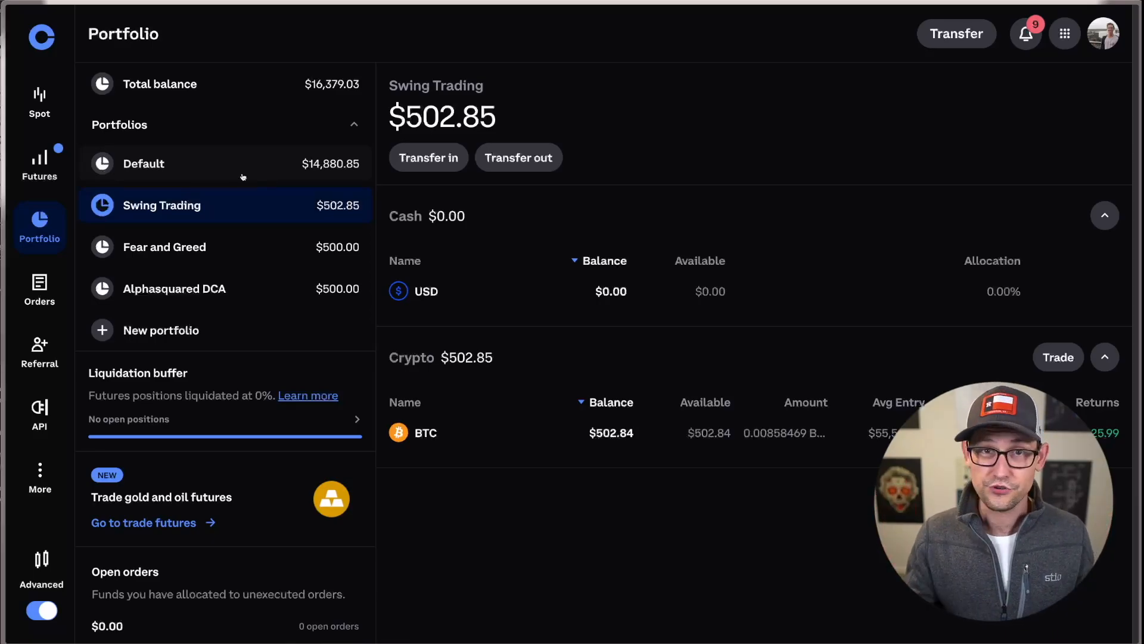
mouse_move(229, 205)
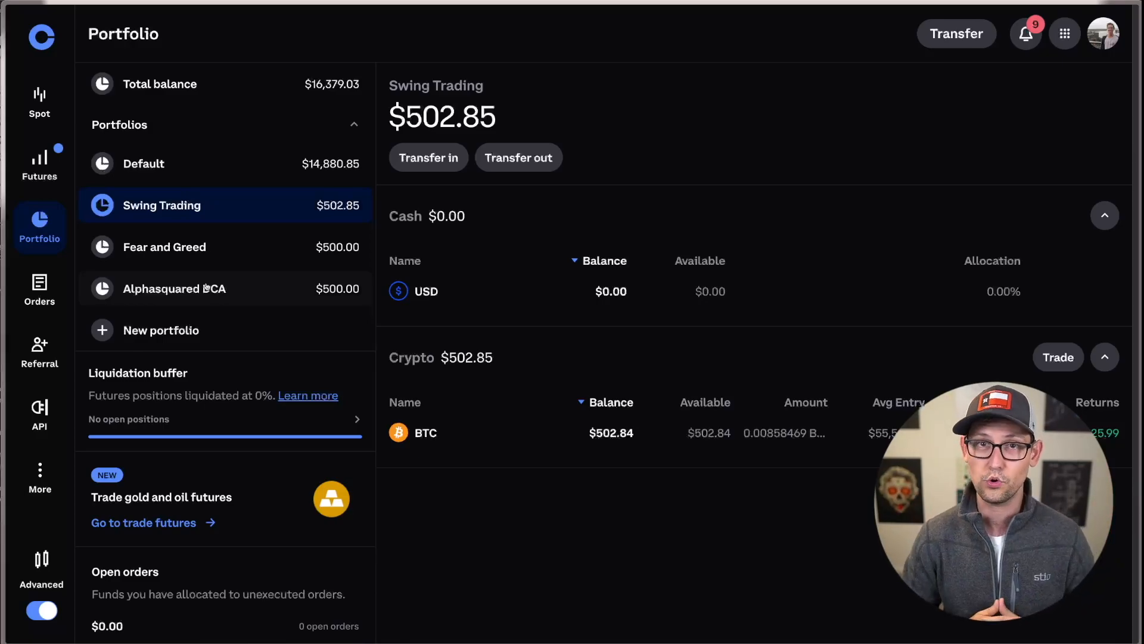
mouse_move(661, 211)
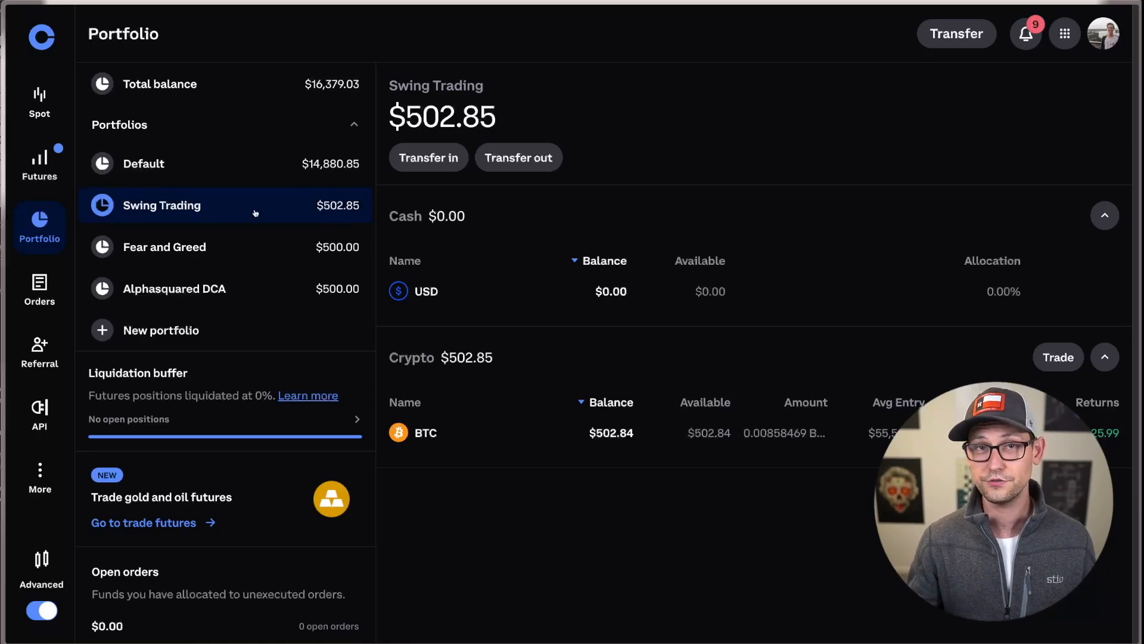
mouse_move(426, 291)
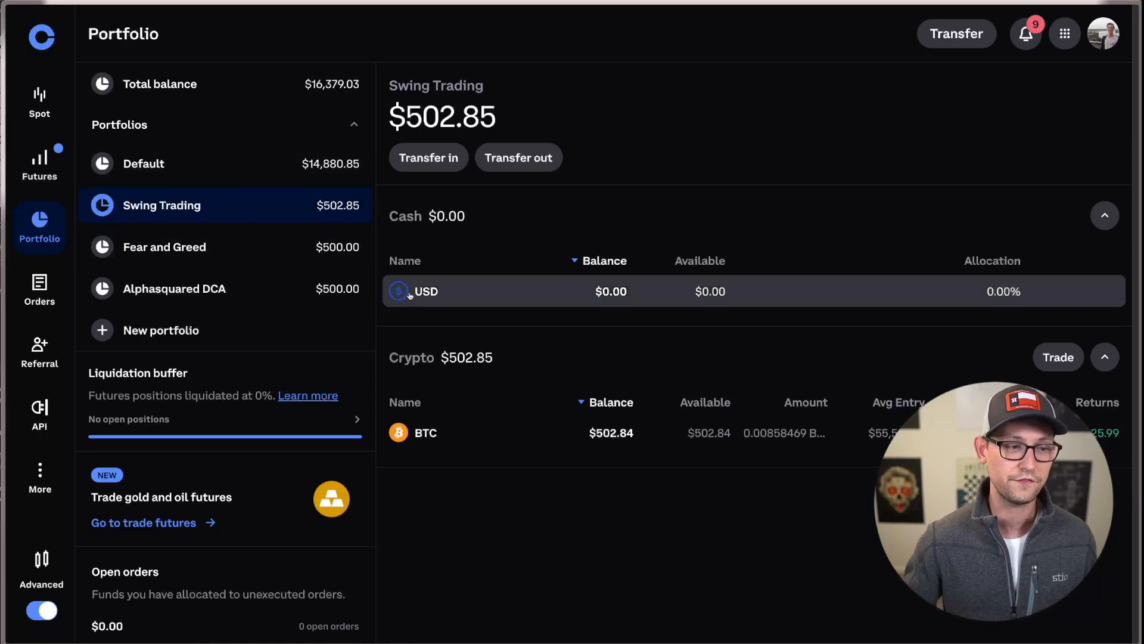